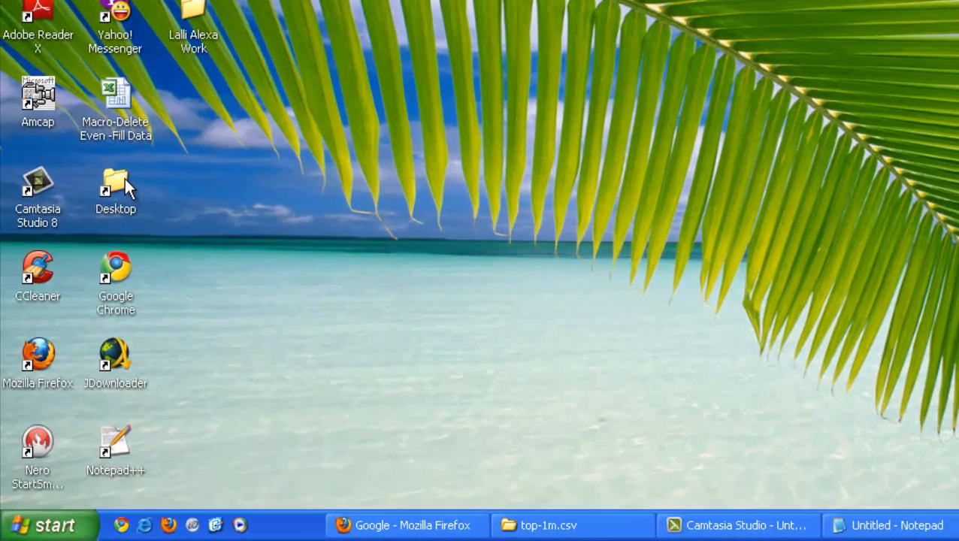
- Open the Desktop and You Tube Squeeze Ings Sales Page folders, then My Computer
double_click(116, 186)
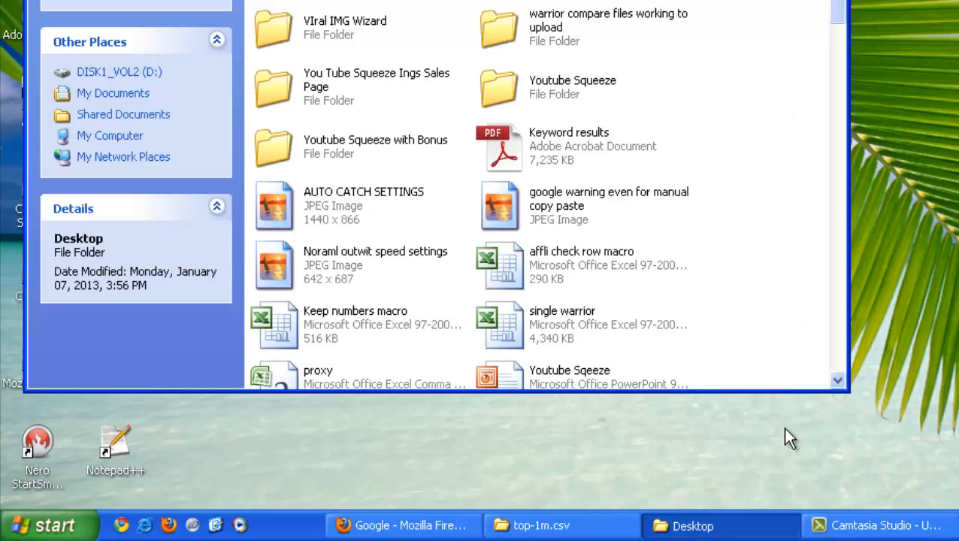
mouse_move(282, 98)
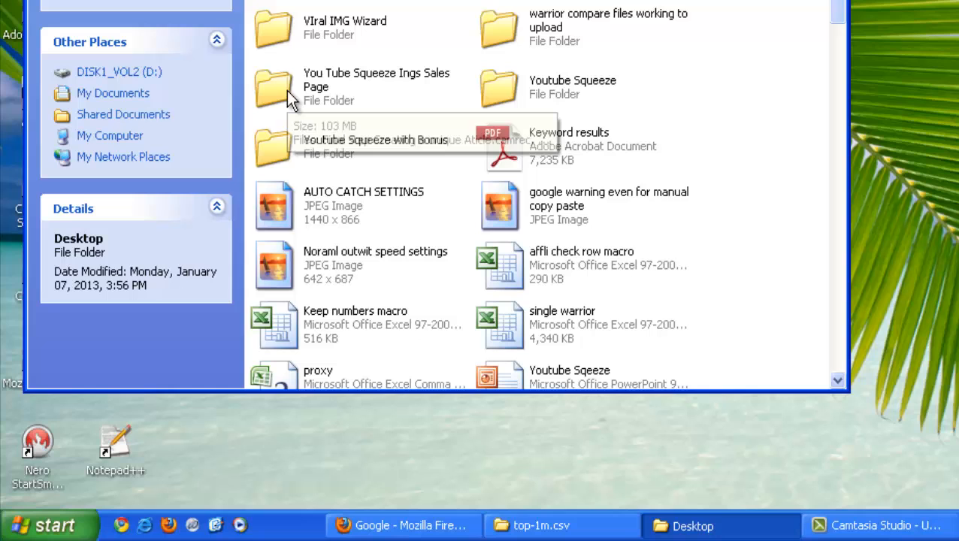
double_click(274, 89)
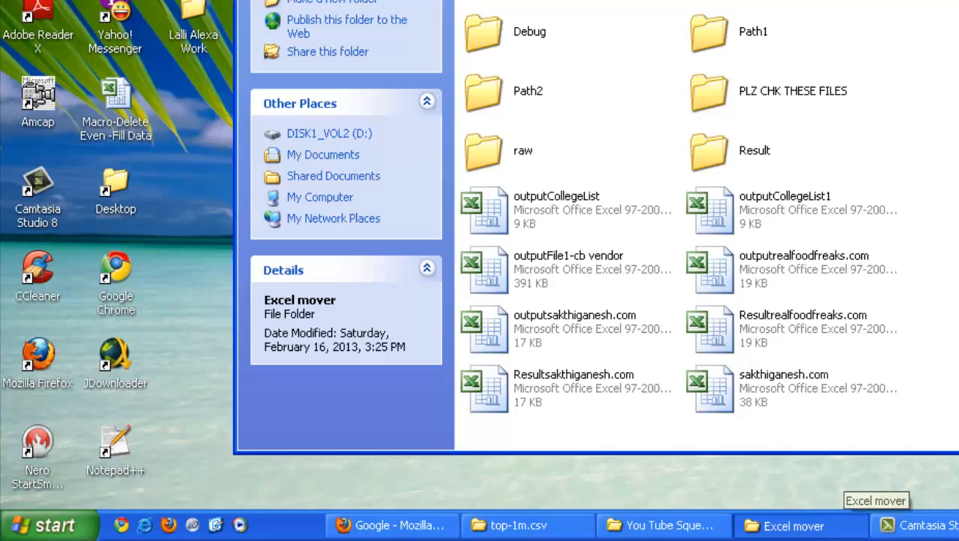
mouse_move(726, 177)
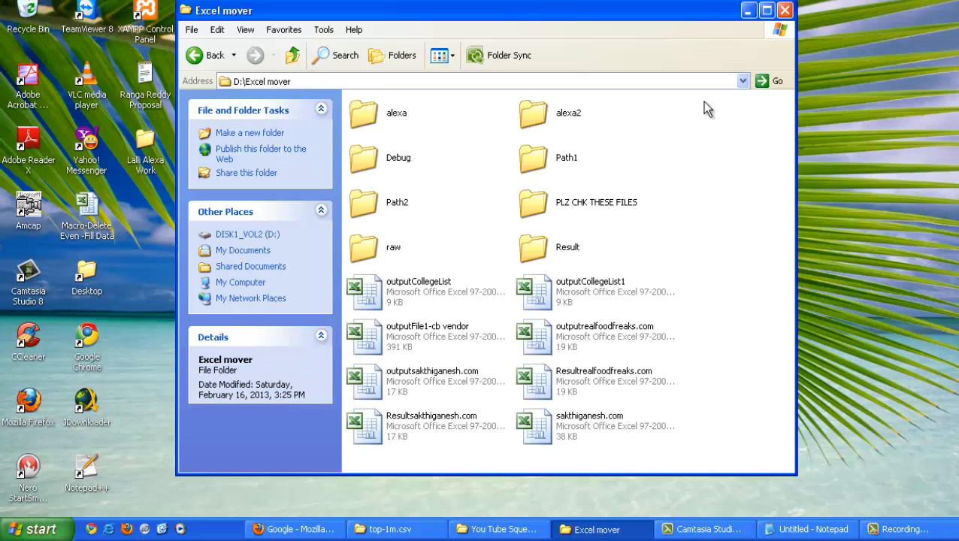
click(241, 282)
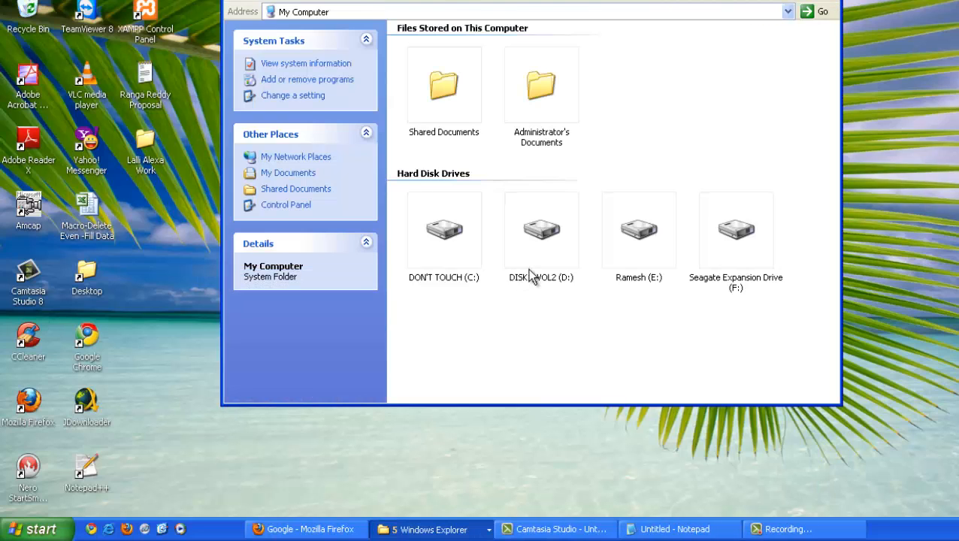
- Open drive D (DISK1_VOL2) and one of its folders
double_click(541, 229)
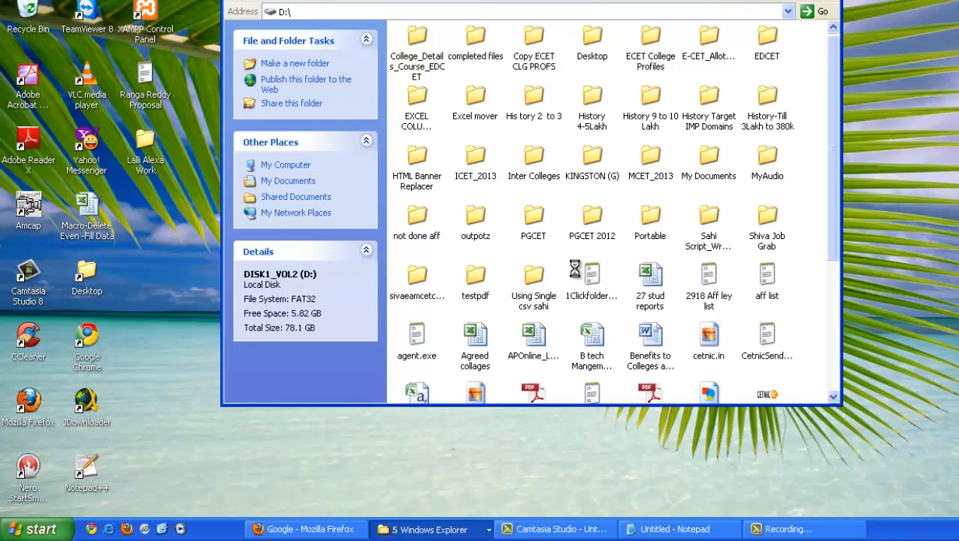
double_click(533, 223)
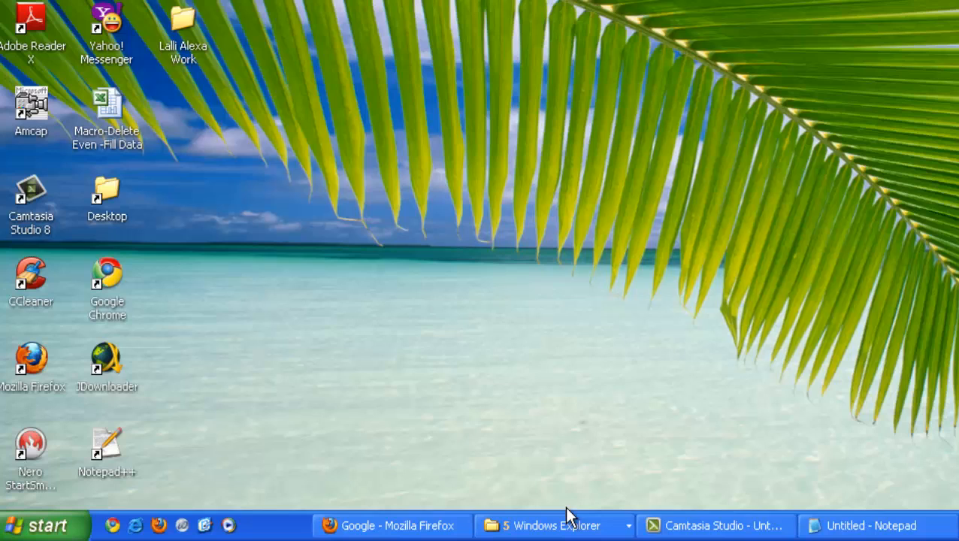
click(872, 525)
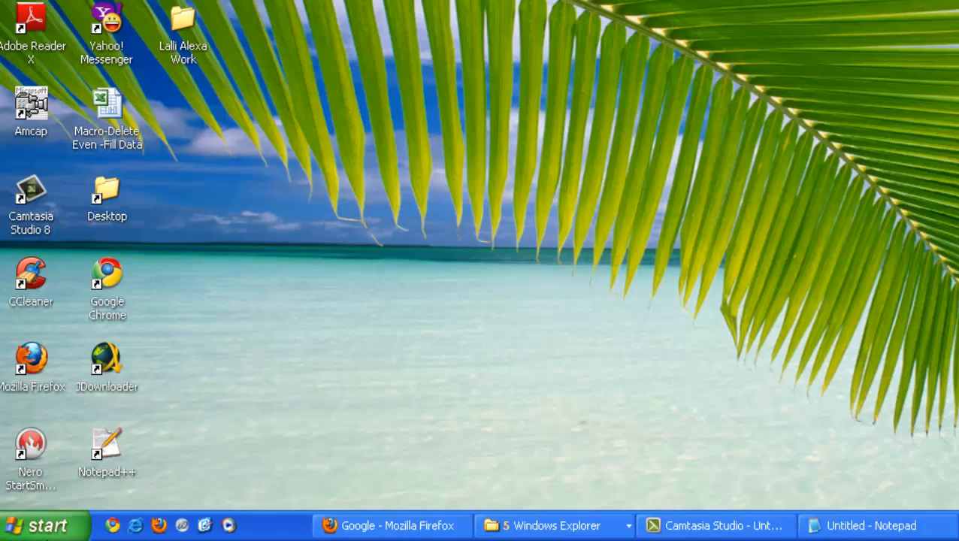
click(37, 525)
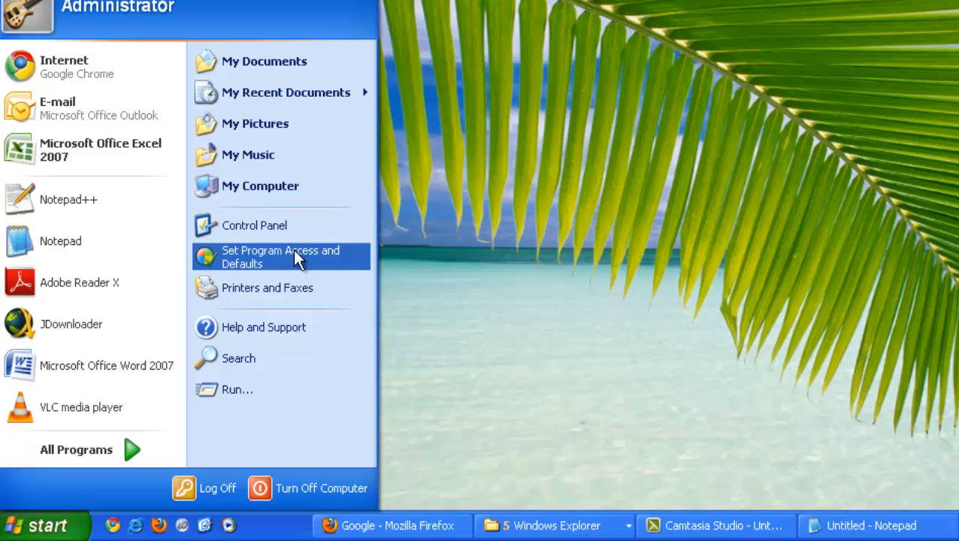
mouse_move(841, 293)
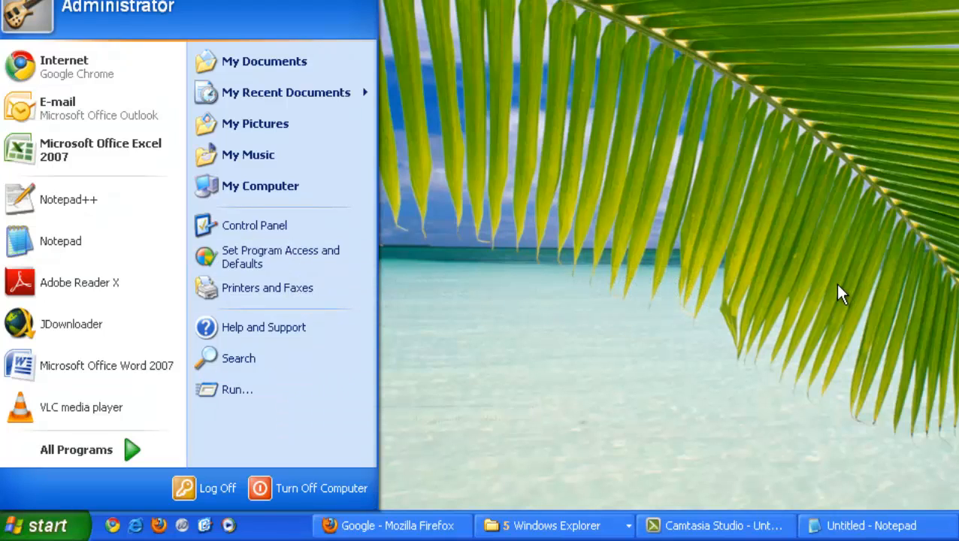
click(744, 399)
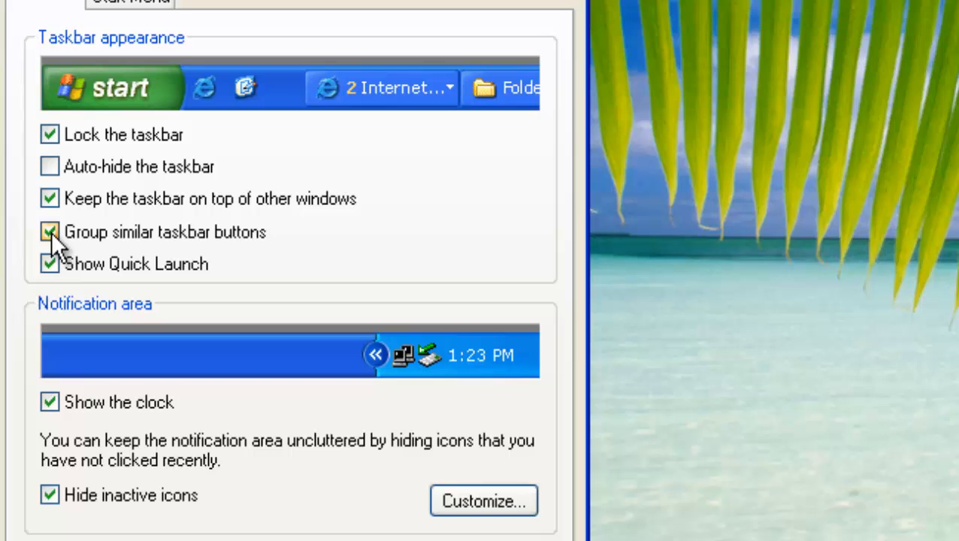
- Toggle the 'Group similar taskbar buttons' checkbox on the Taskbar tab
click(49, 232)
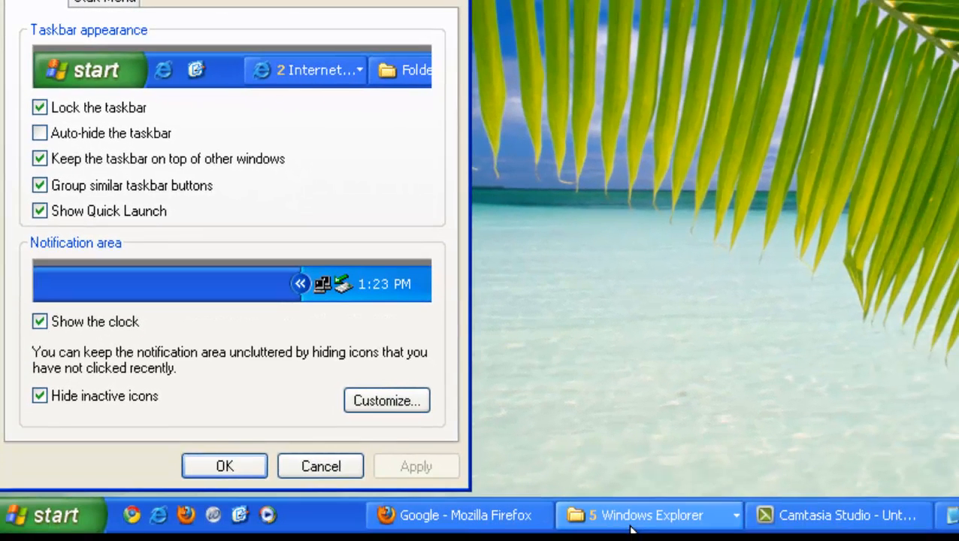
- Uncheck 'Group similar taskbar buttons' and apply so each folder gets its own button
click(39, 185)
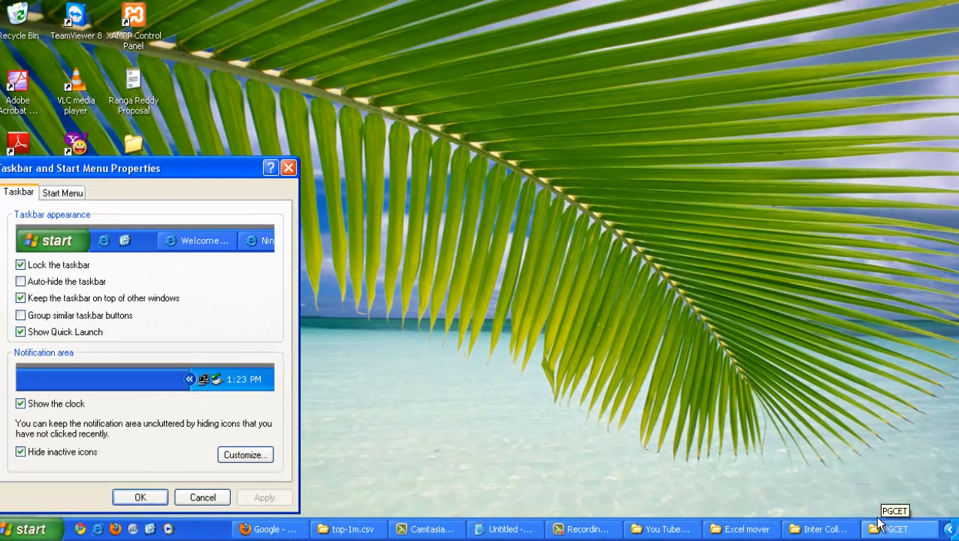
click(140, 497)
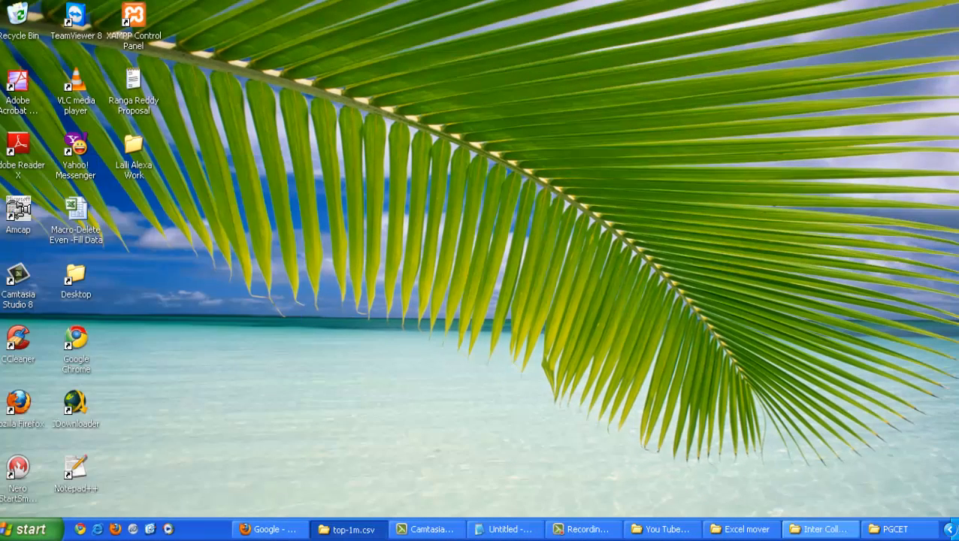